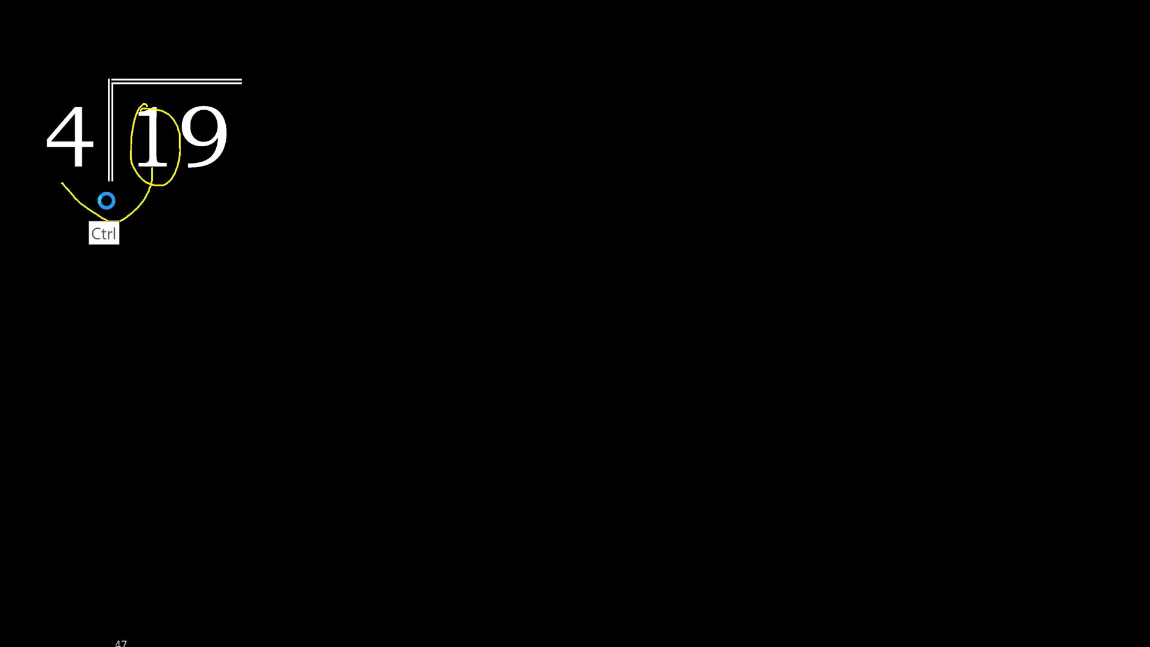
# - Undo the temporary circle annotation, leaving 4 above the bar and 16 under 19
pyautogui.press('ctrl+z')
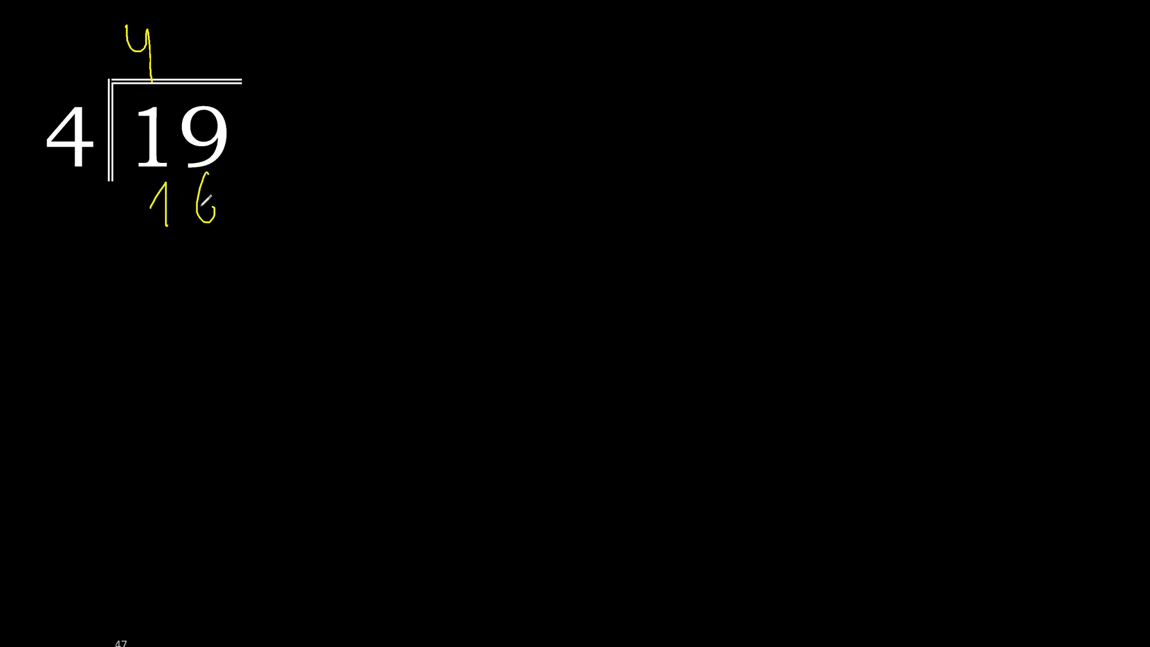
# - Underline the 16 and write the remainder 3 beneath the line
pyautogui.moveTo(139, 228); pyautogui.dragTo(242, 227)
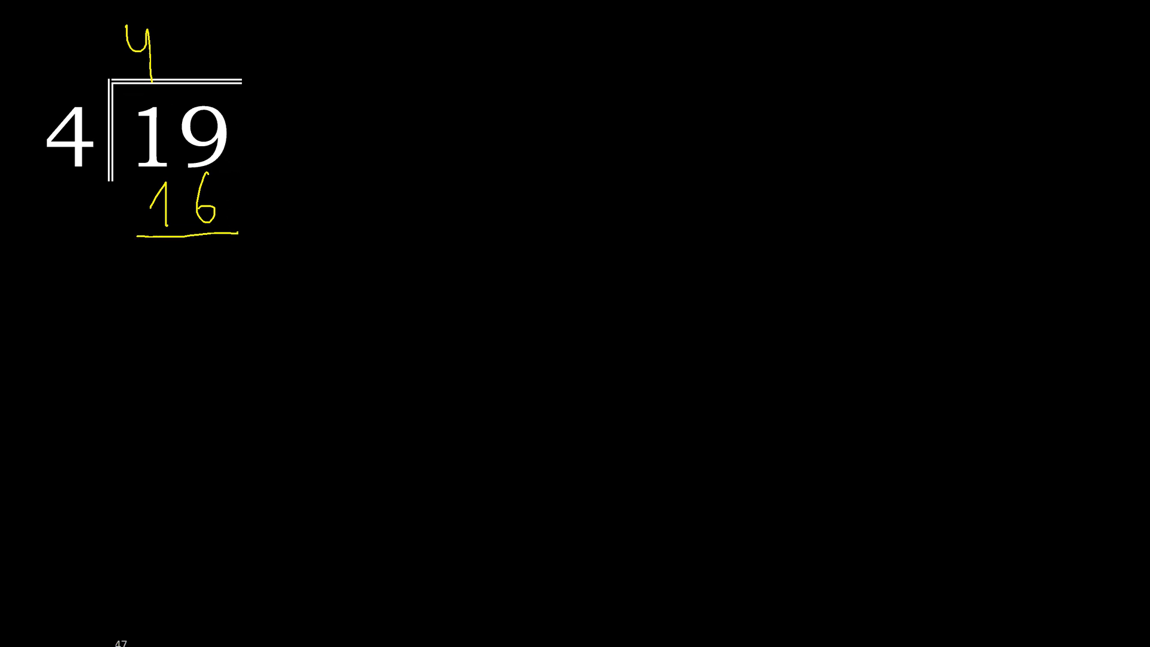
pyautogui.click(198, 247)
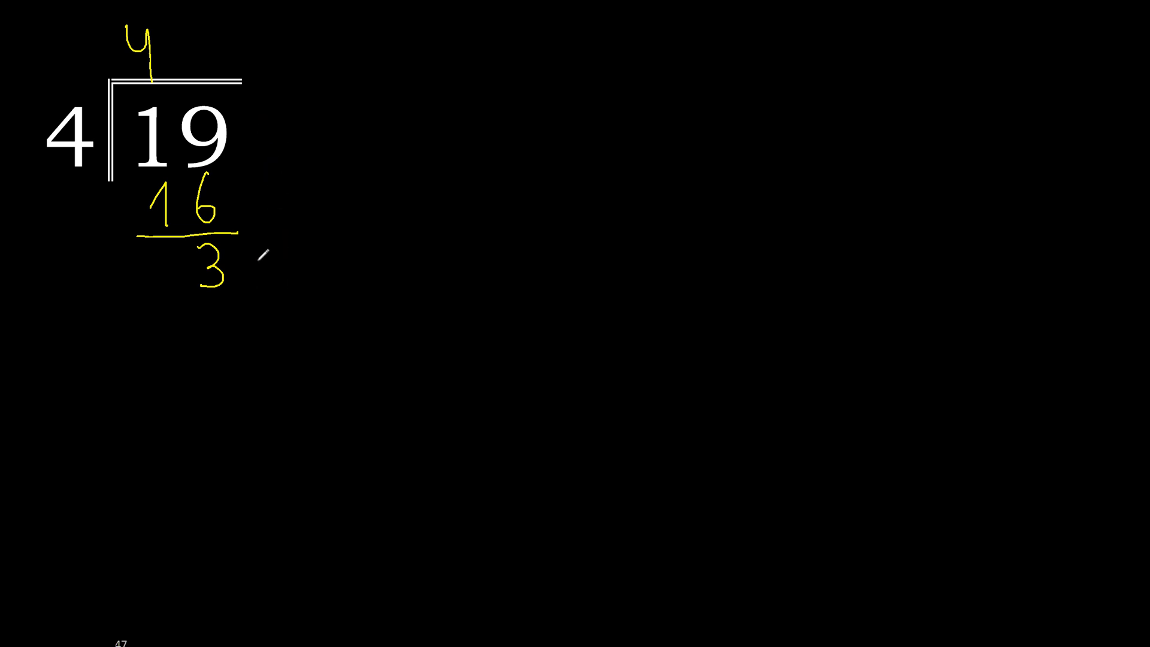
# - Write a 0 beside the remainder 3 to make 30
pyautogui.moveTo(264, 235); pyautogui.dragTo(286, 264)
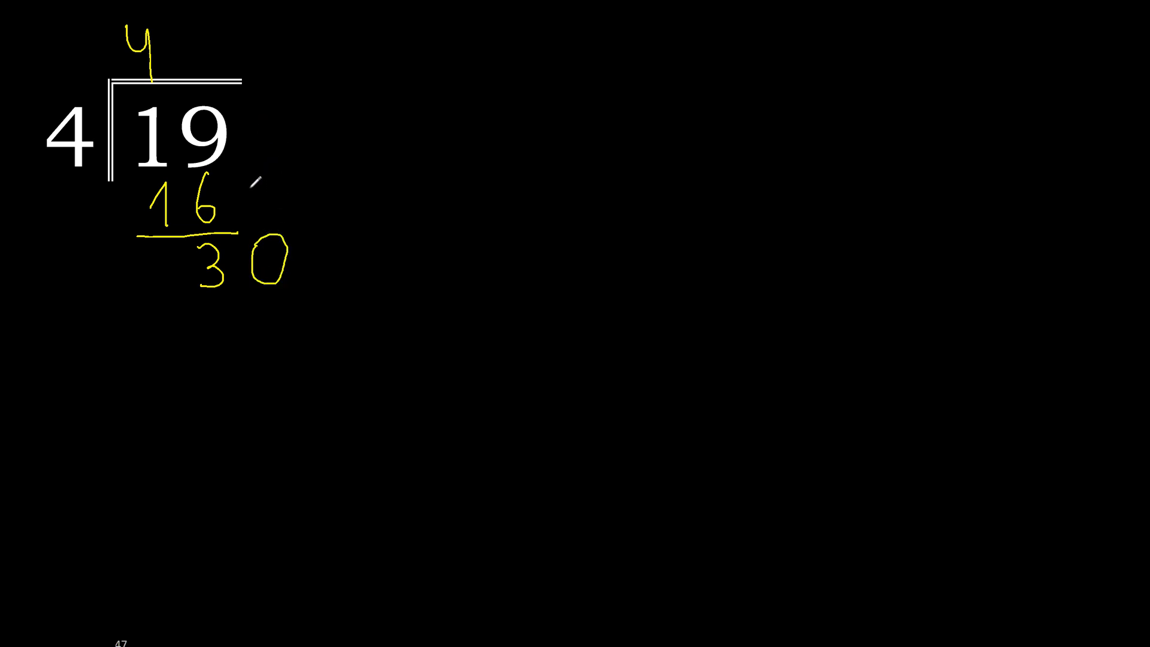
pyautogui.moveTo(175, 64)
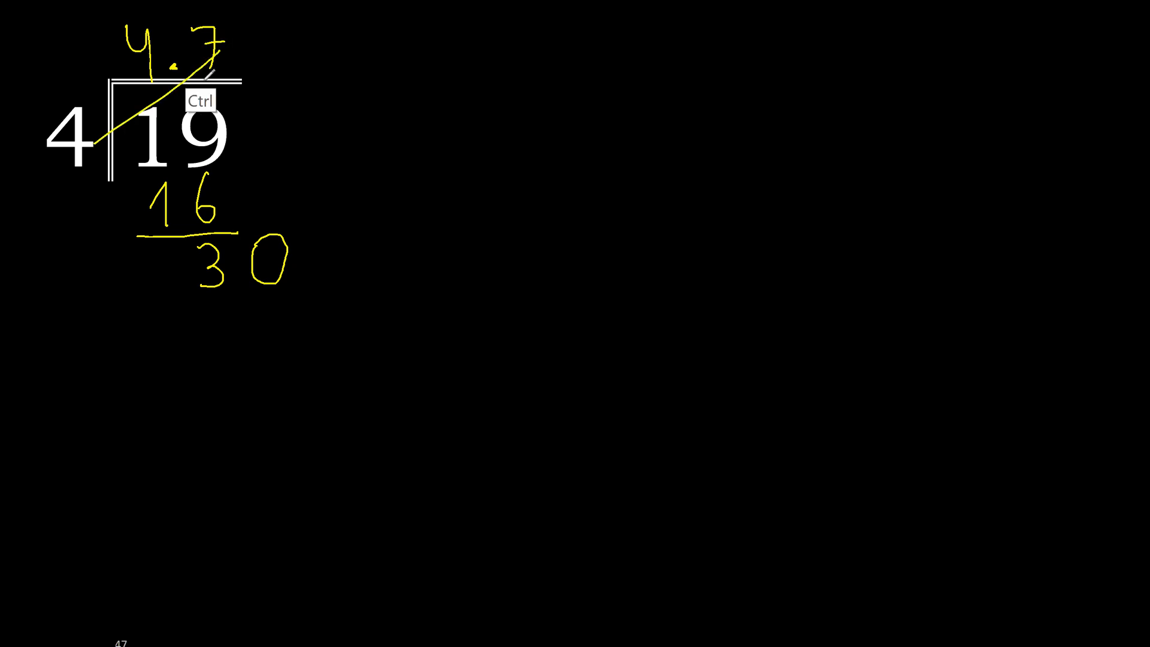
# - Write 28 under 30, then bring down a zero to form the remainder 20
pyautogui.moveTo(219, 278); pyautogui.dragTo(265, 322)
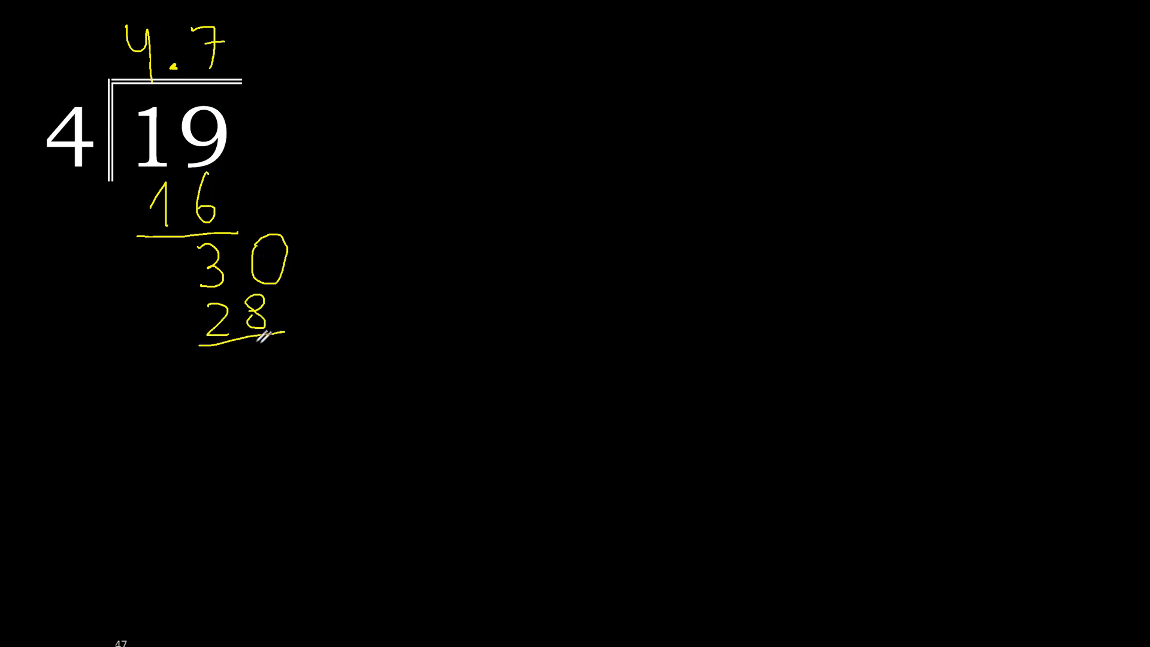
pyautogui.write('2')
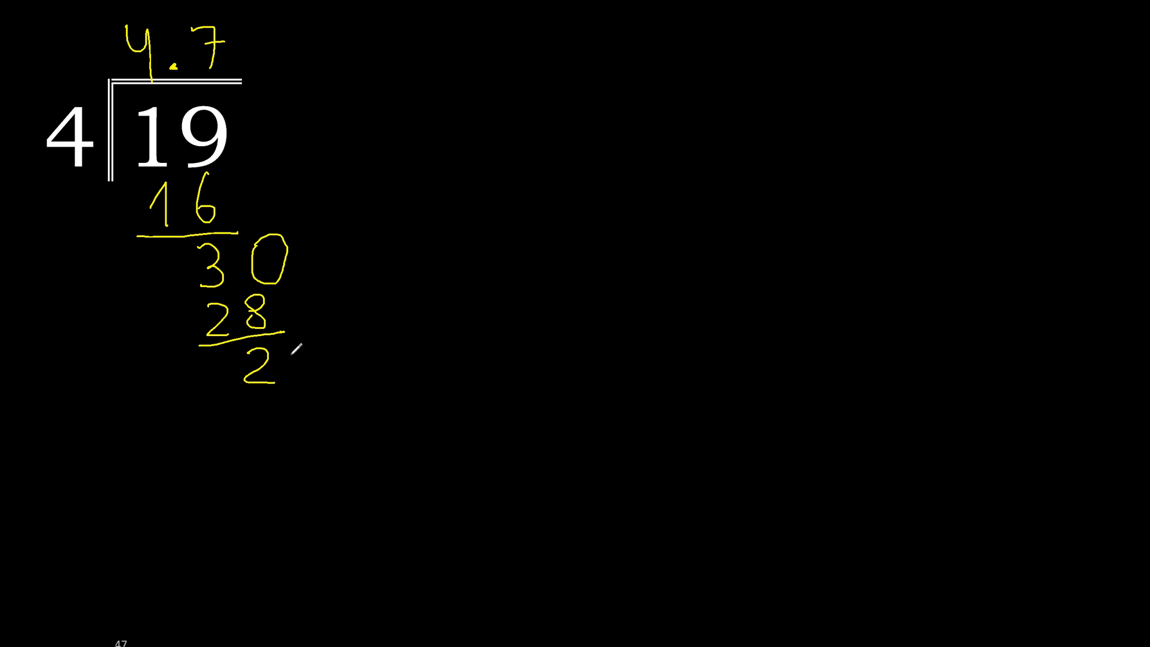
pyautogui.moveTo(330, 154); pyautogui.dragTo(330, 374)
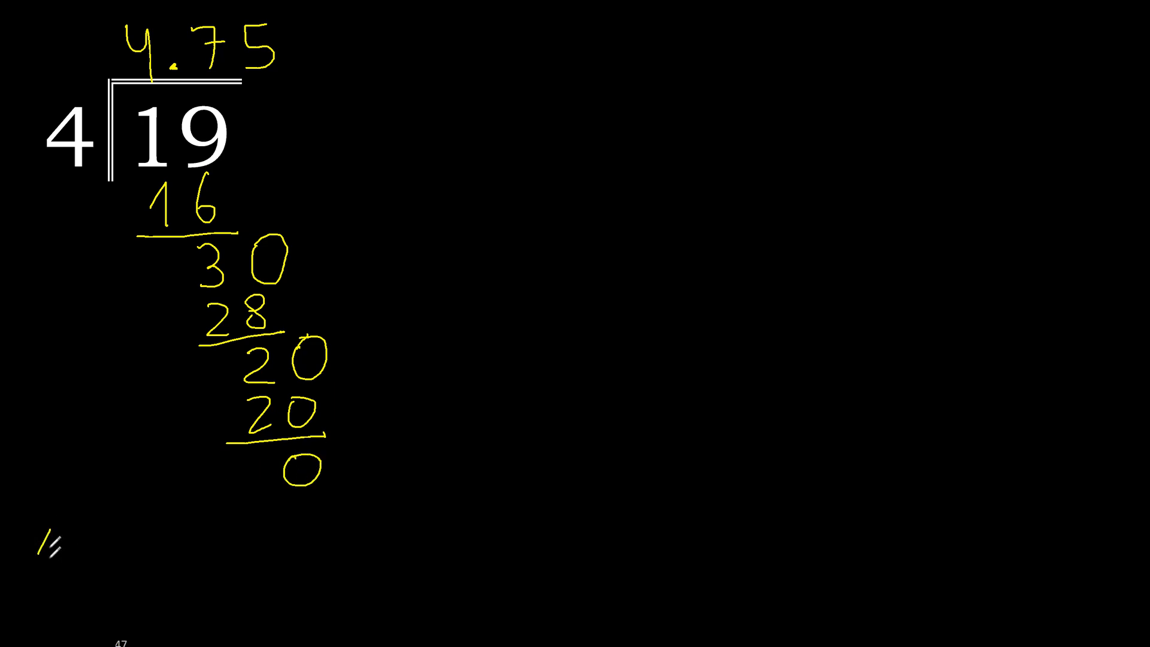
# - Write '19÷4=4.75' at the bottom left and draw a box around it
pyautogui.write('19÷')
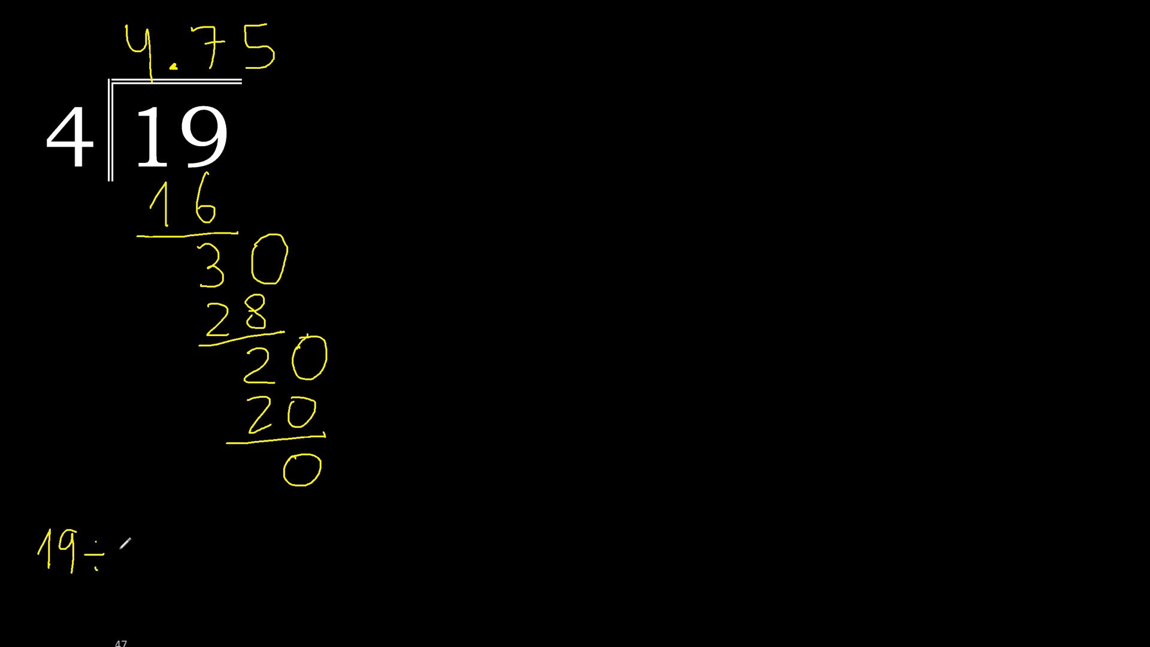
pyautogui.write('4 =')
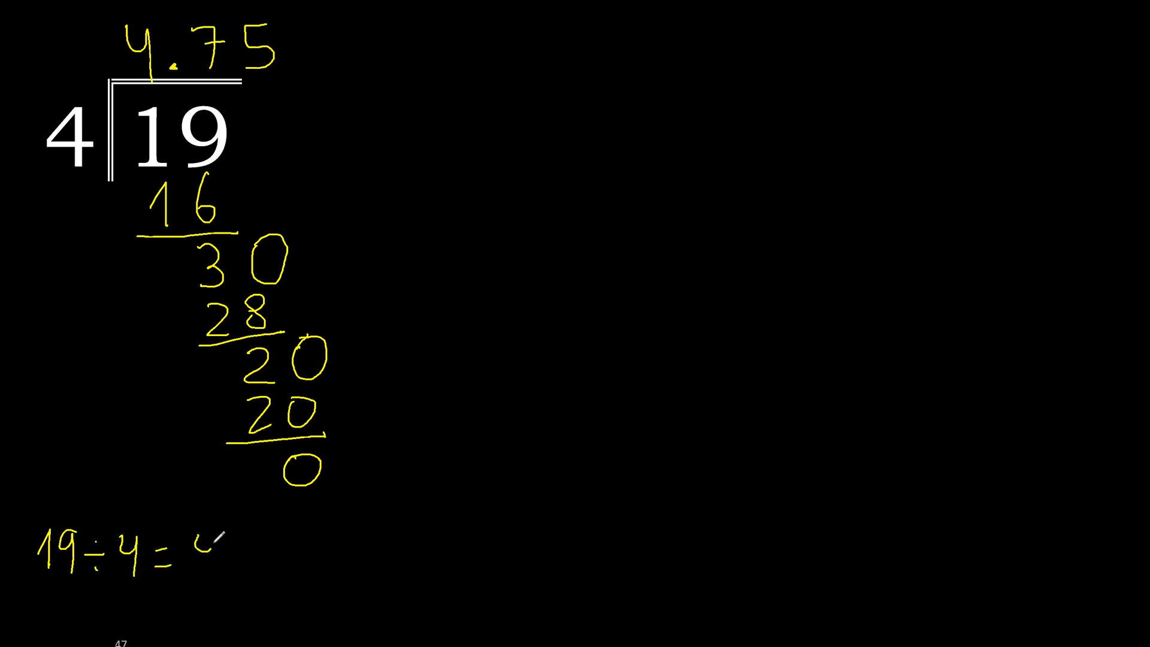
pyautogui.write('4.7')
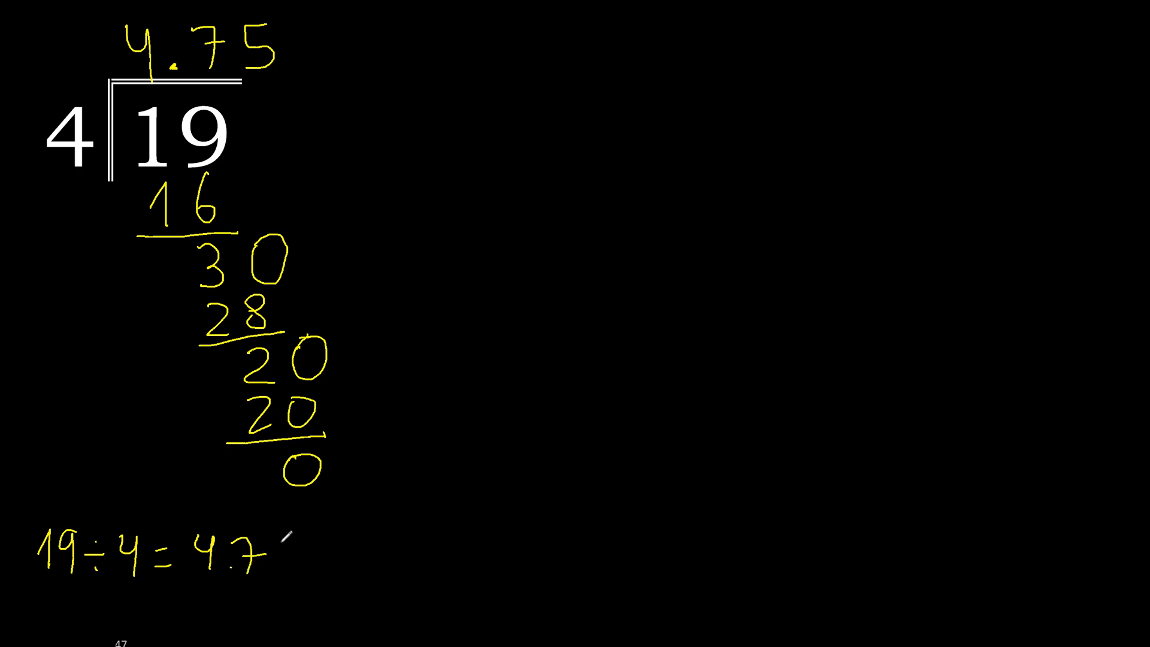
pyautogui.write('5')
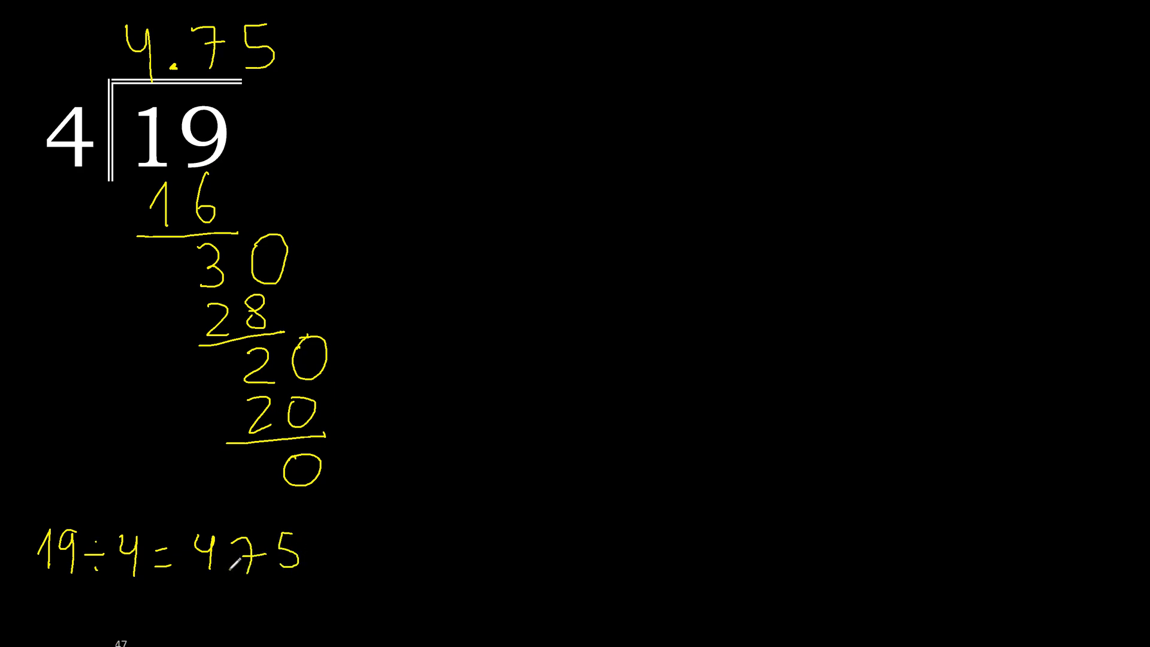
pyautogui.moveTo(44, 507); pyautogui.dragTo(352, 601)
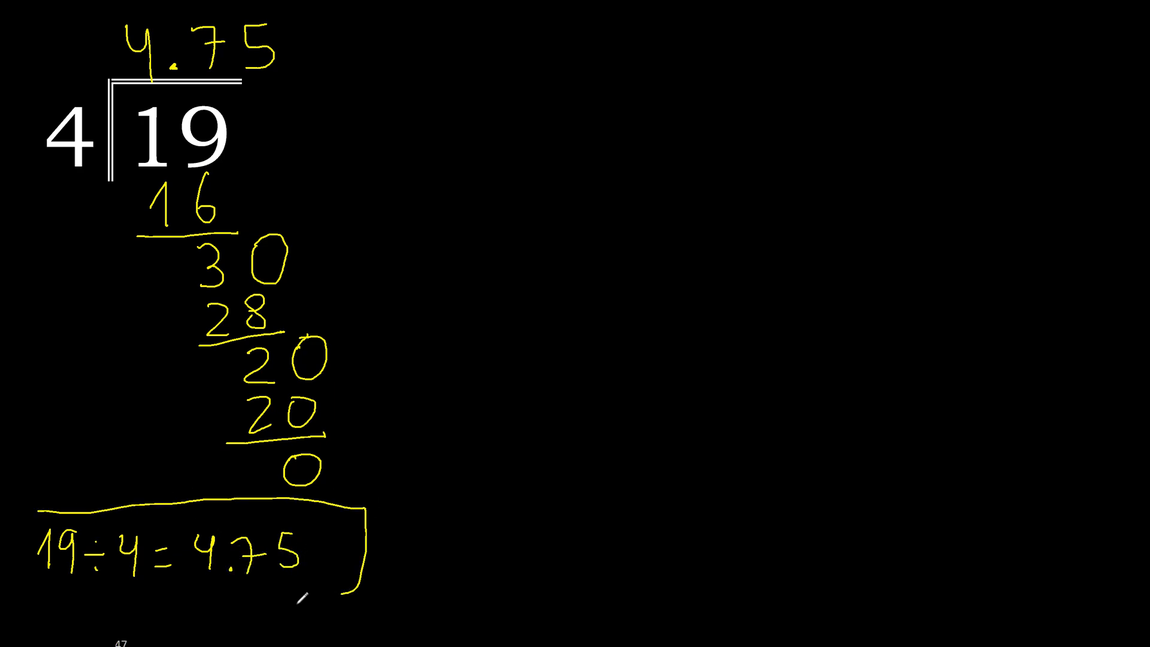